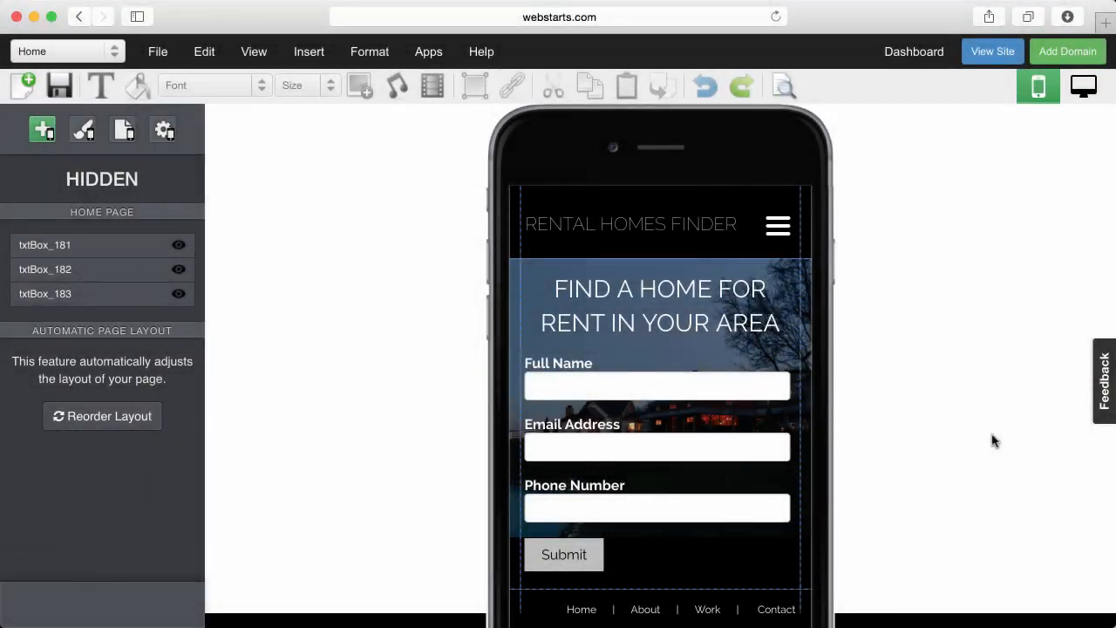
Test the mobile contact form by entering the name 'William' in its field
click(656, 386)
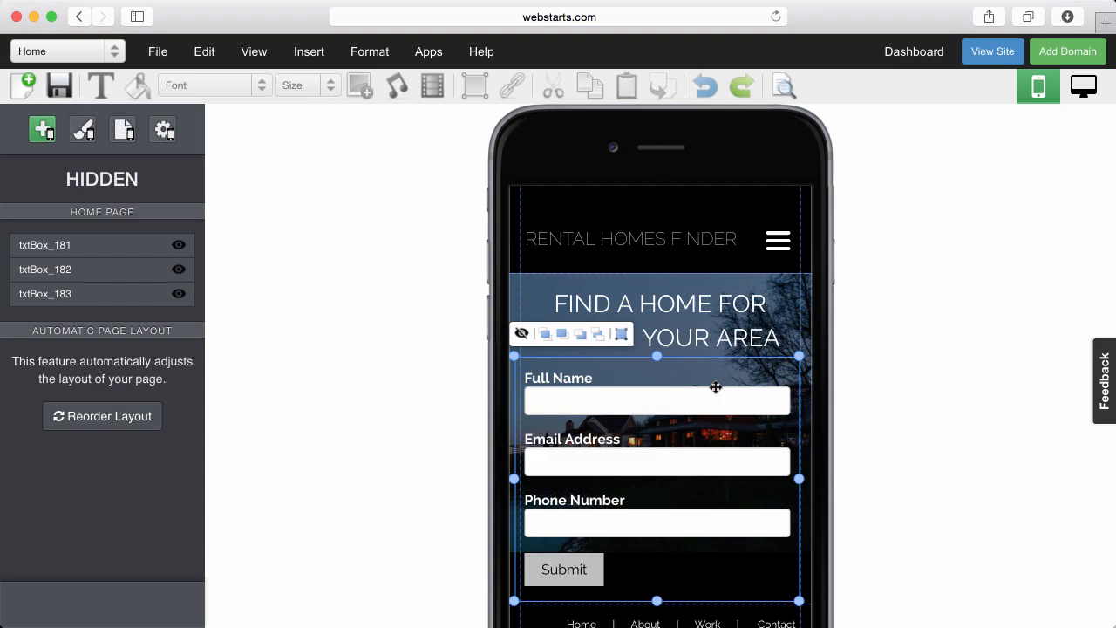
click(1082, 86)
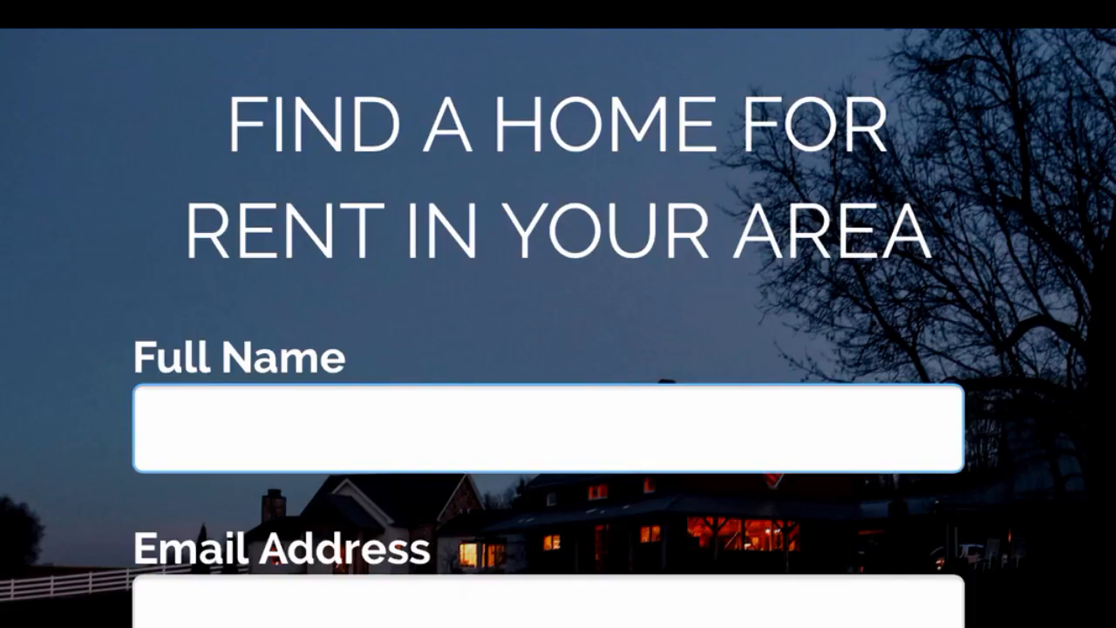
text(Willi)
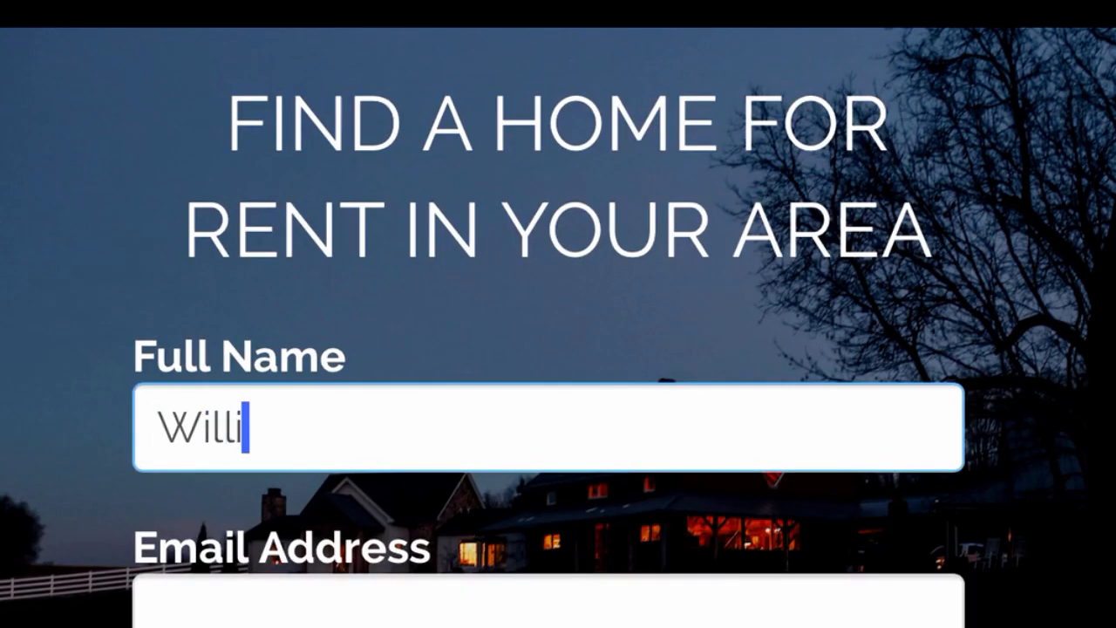
text(a)
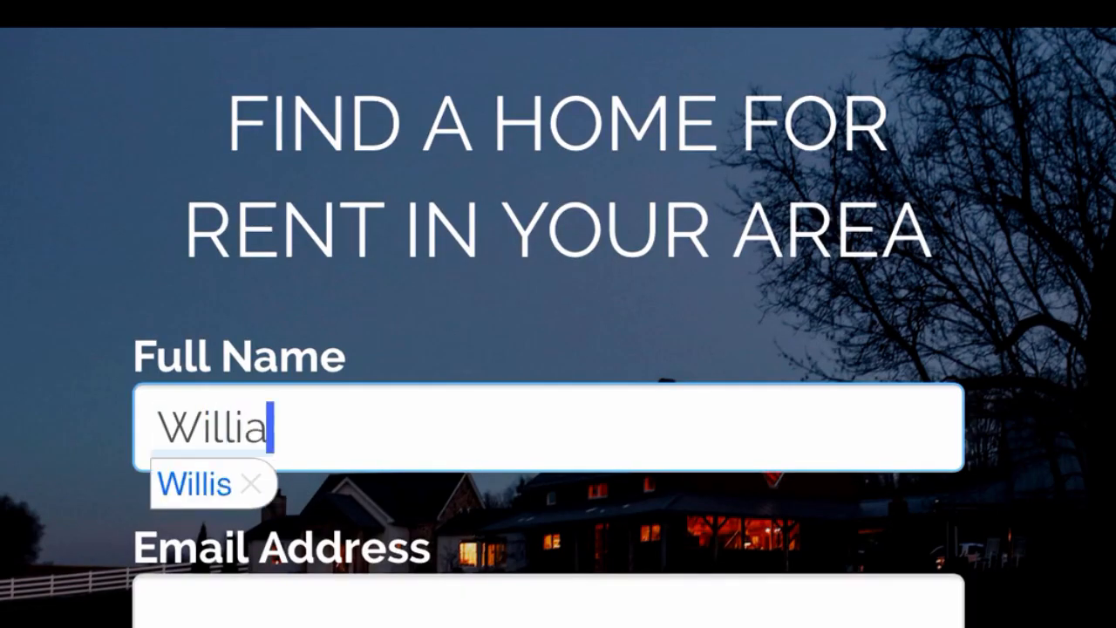
text(m)
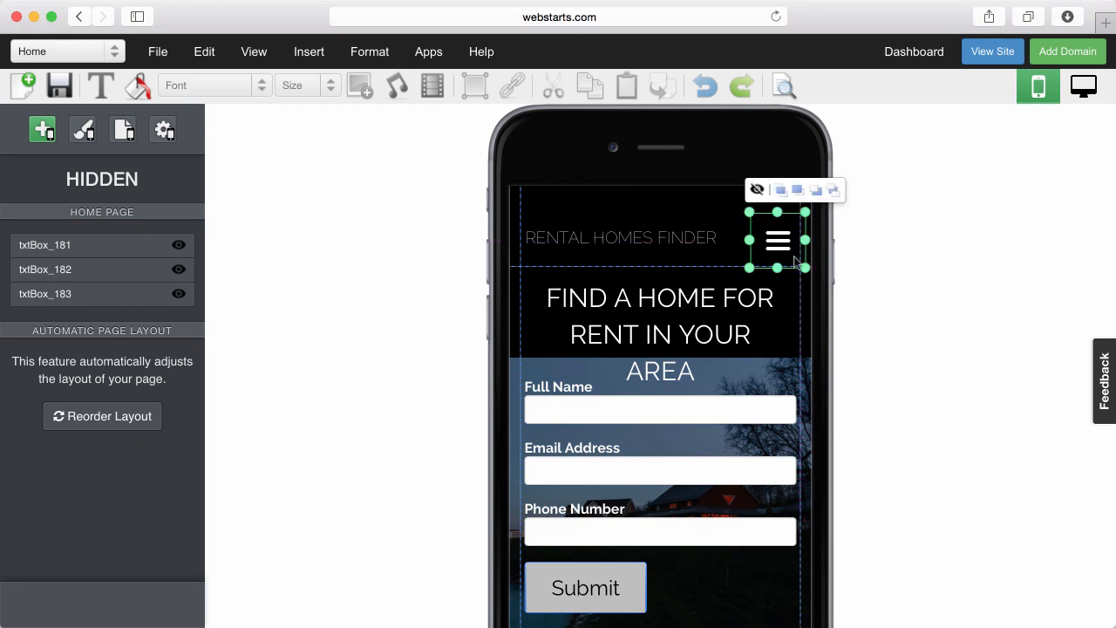
Deselect the mobile header menu icon and view the live site in desktop layout
click(841, 279)
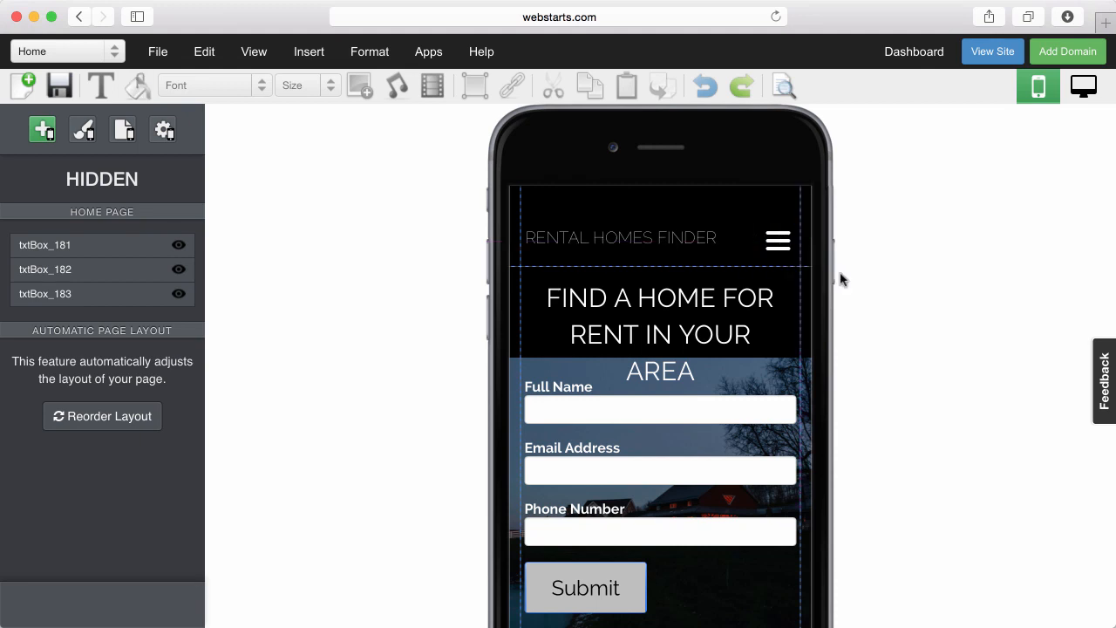
click(992, 52)
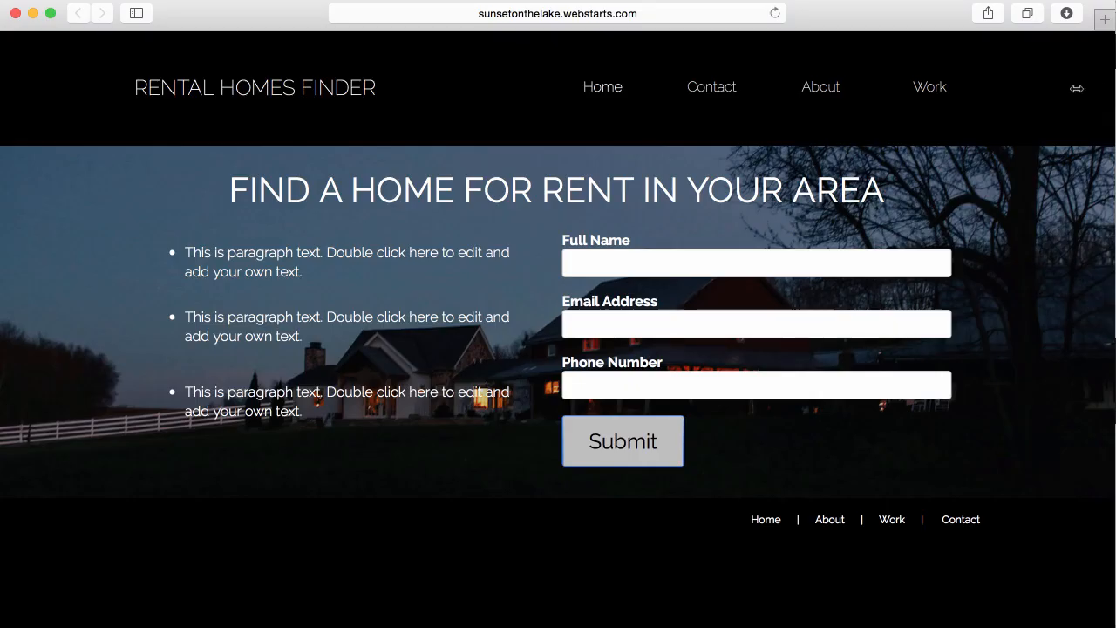